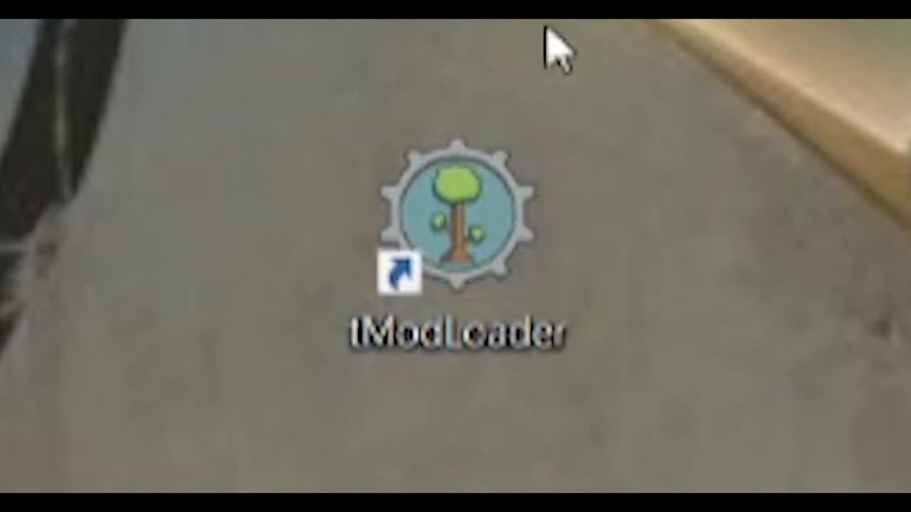
mouse_move(434, 420)
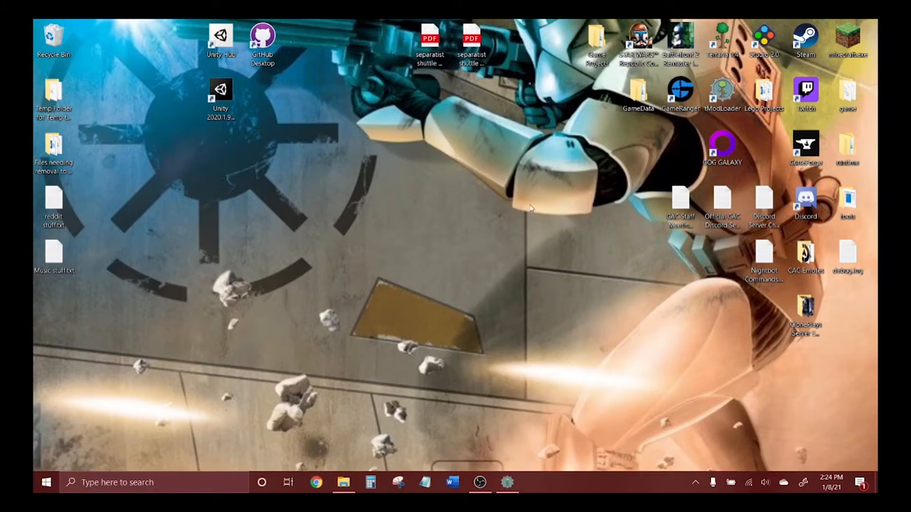
mouse_move(534, 244)
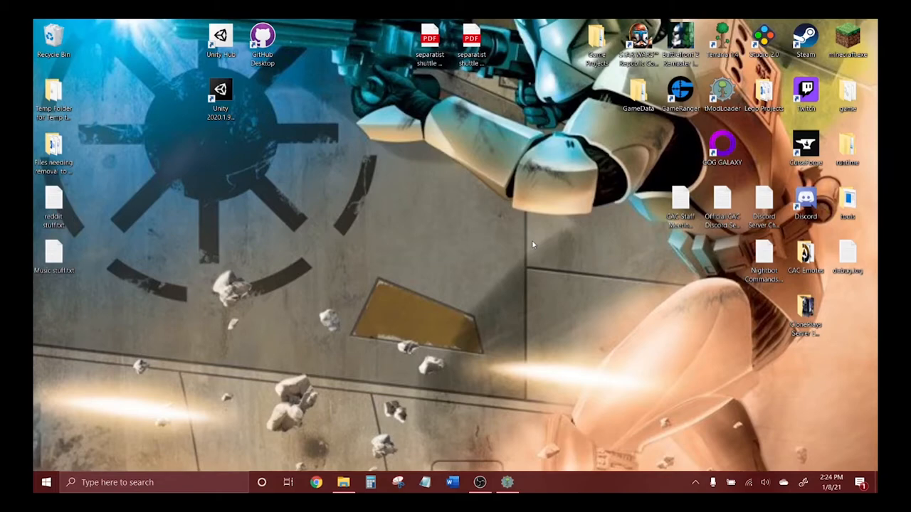
mouse_move(822, 55)
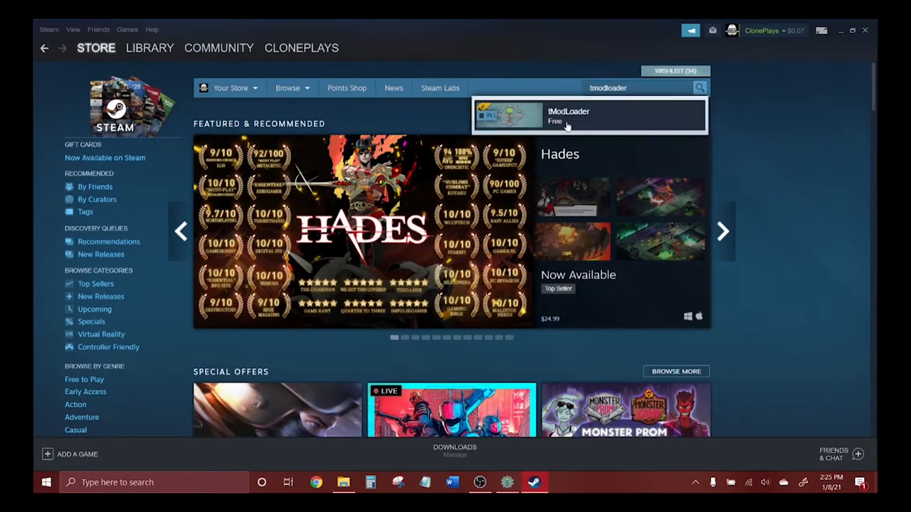
Look over the tModLoader Steam store page
click(568, 115)
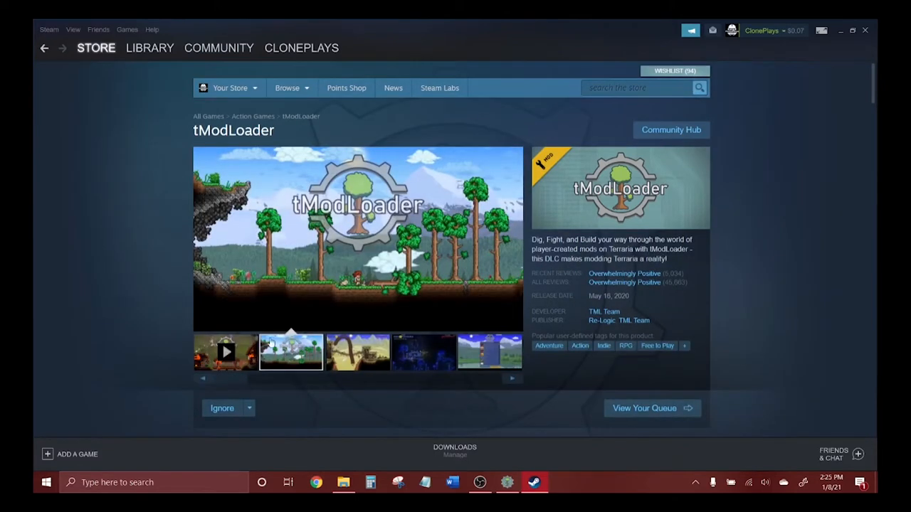
scroll(down, 3)
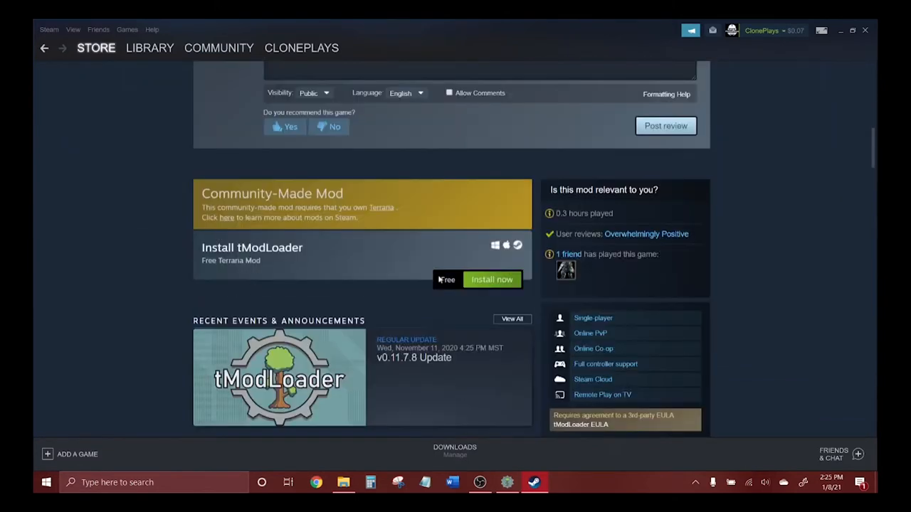
scroll(up, 3)
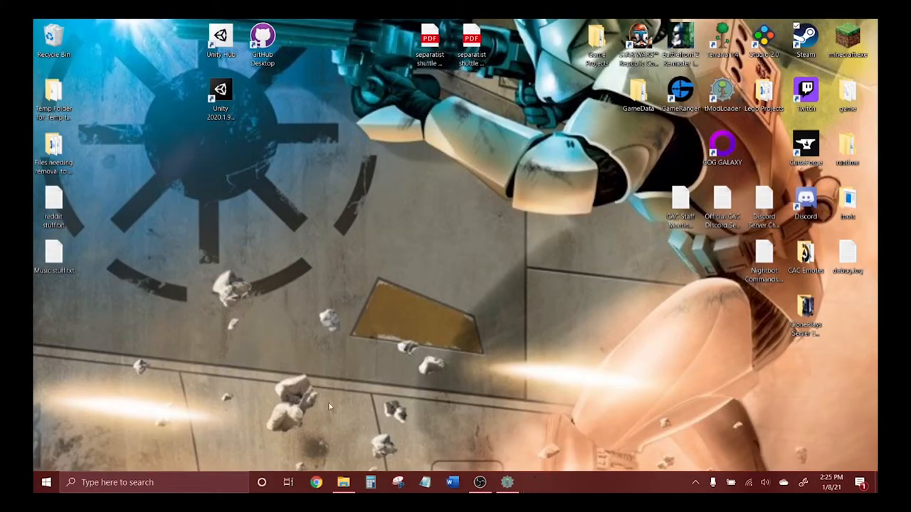
Search the web for 'tmodl' and read through the tModLoader forum thread
click(316, 482)
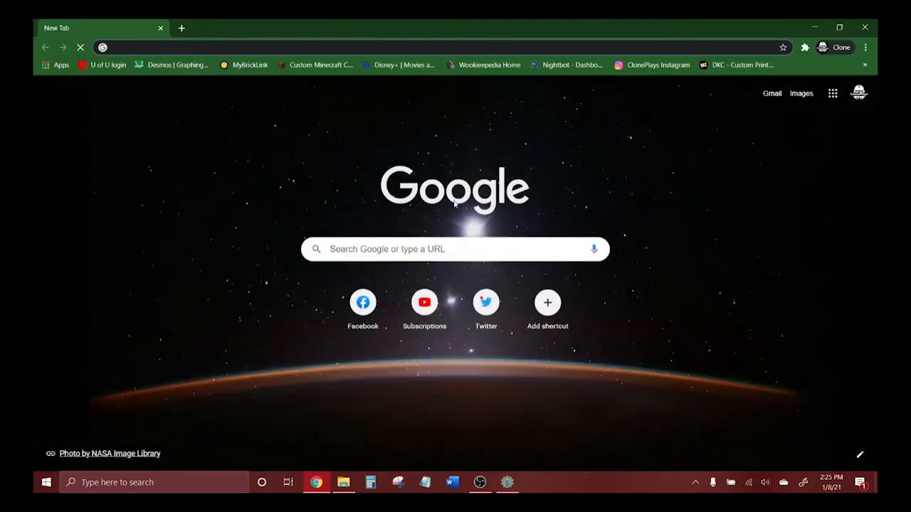
text(tmodl)
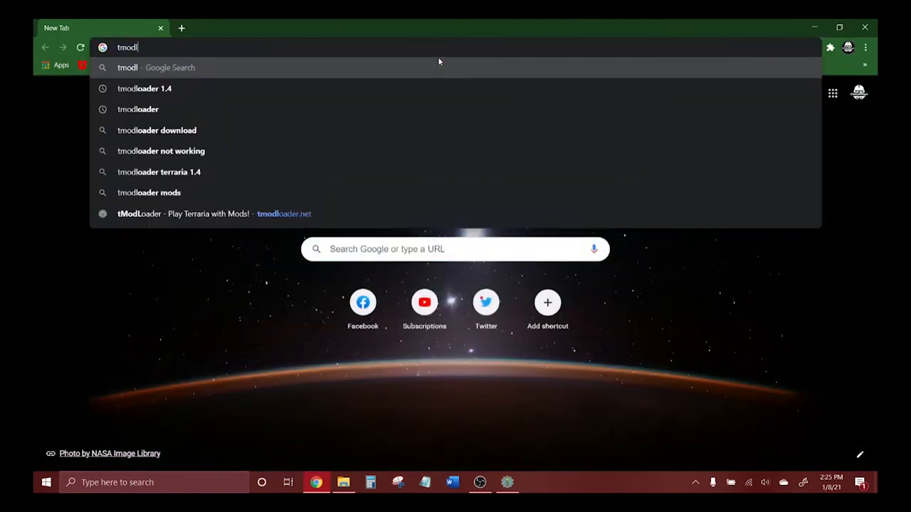
click(215, 214)
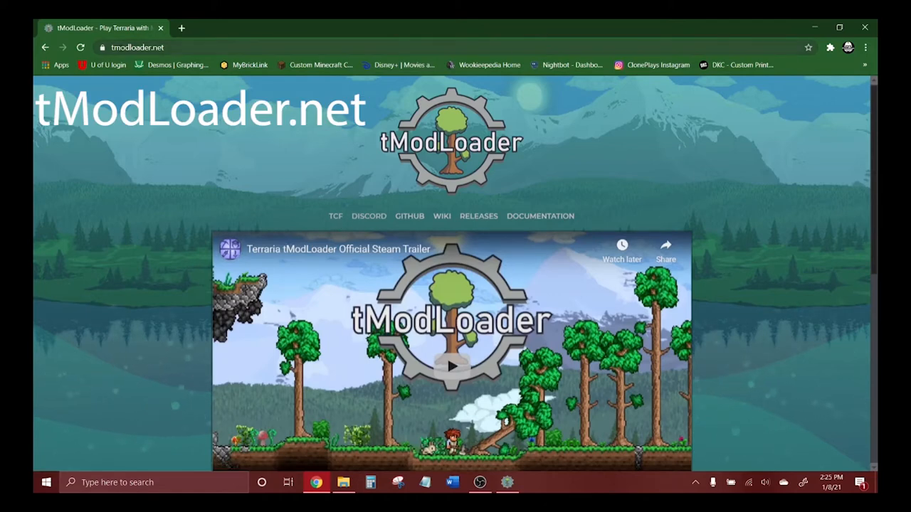
mouse_move(335, 220)
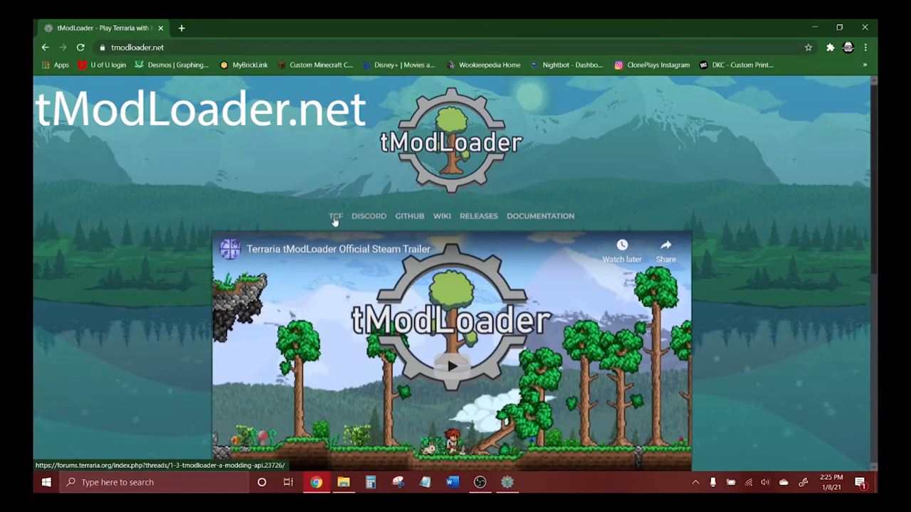
click(335, 216)
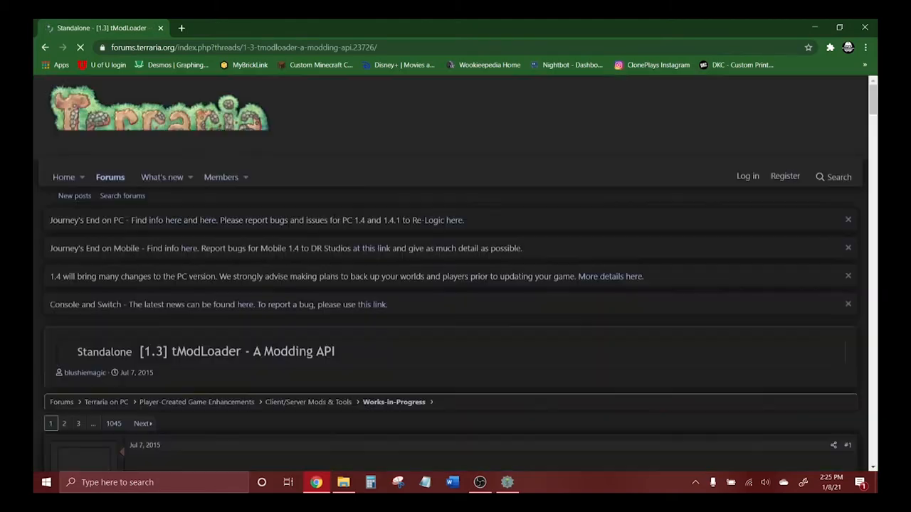
scroll(down, 3)
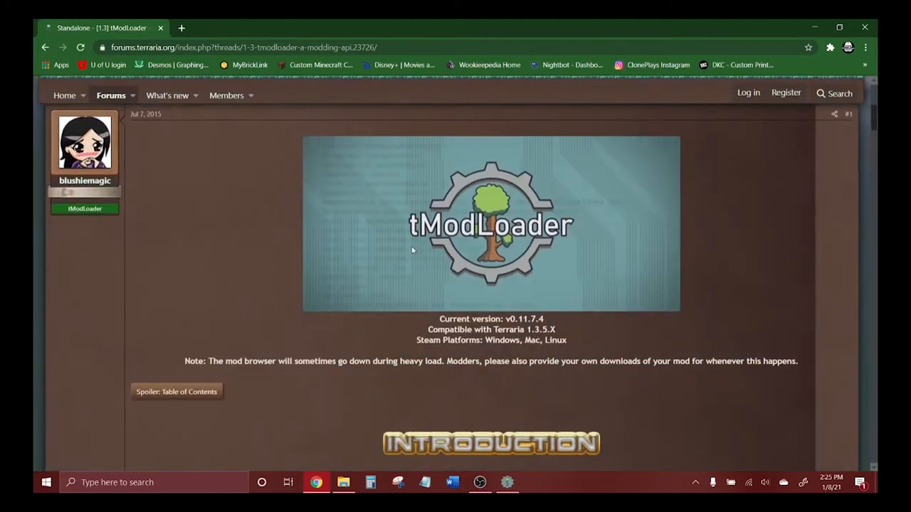
scroll(down, 3)
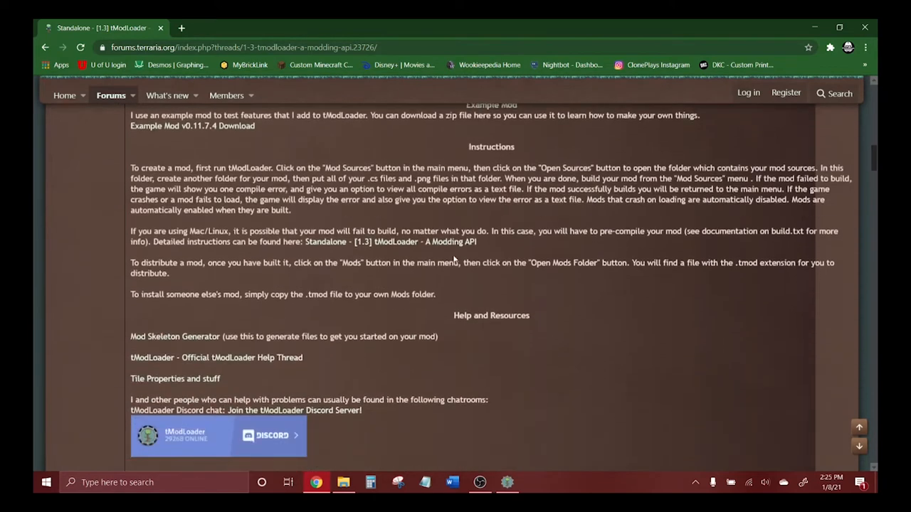
scroll(down, 3)
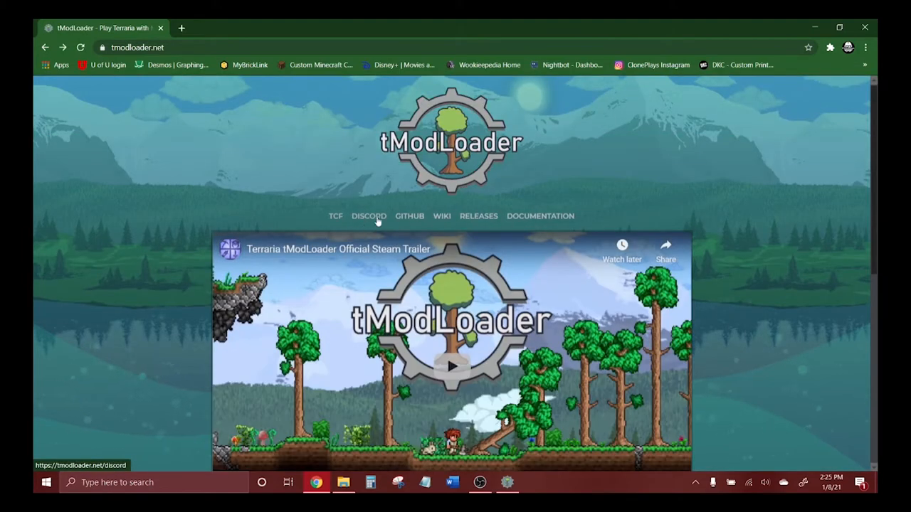
mouse_move(409, 221)
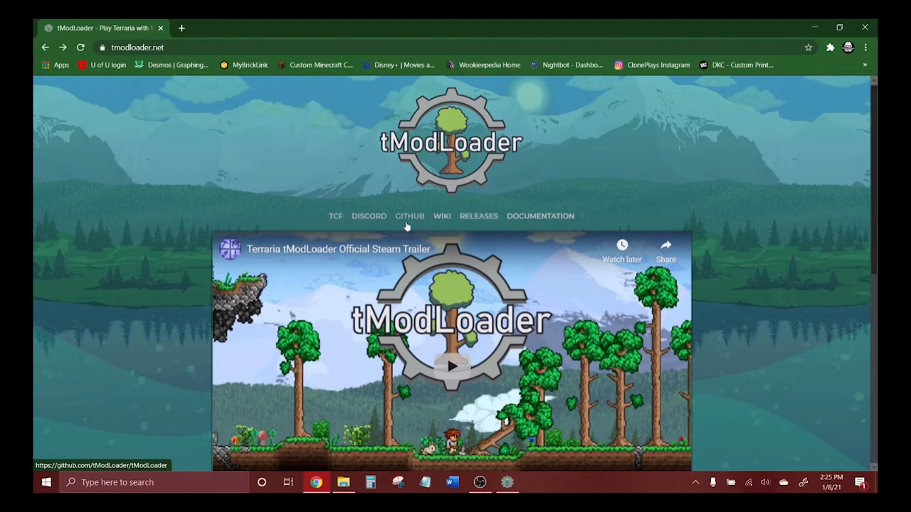
mouse_move(825, 26)
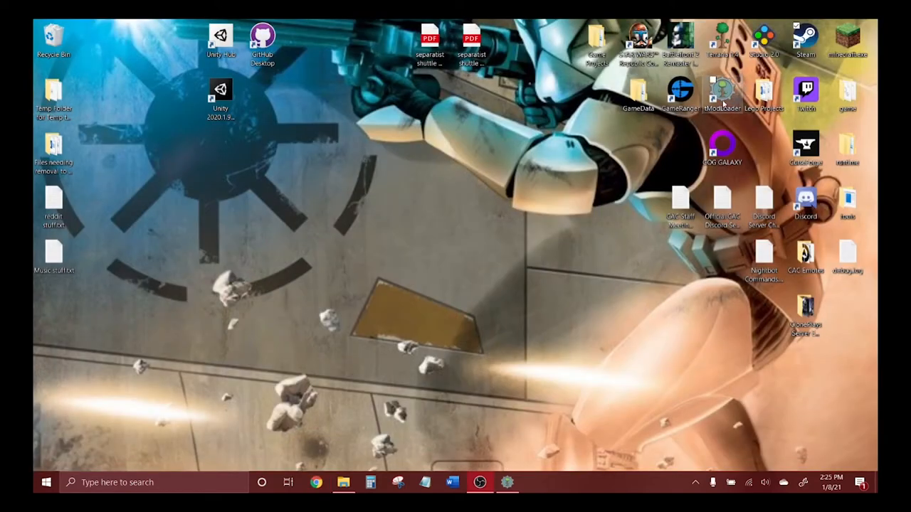
Launch tModLoader from its desktop shortcut
double_click(723, 91)
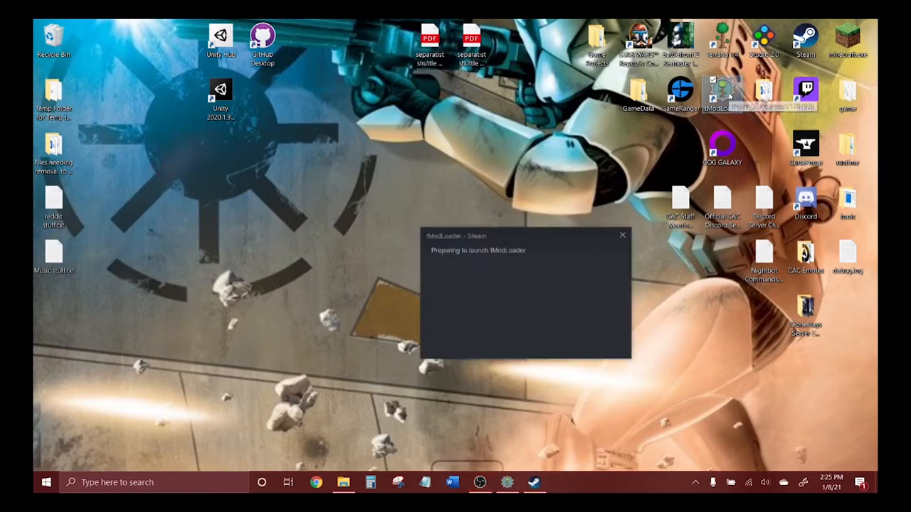
mouse_move(509, 164)
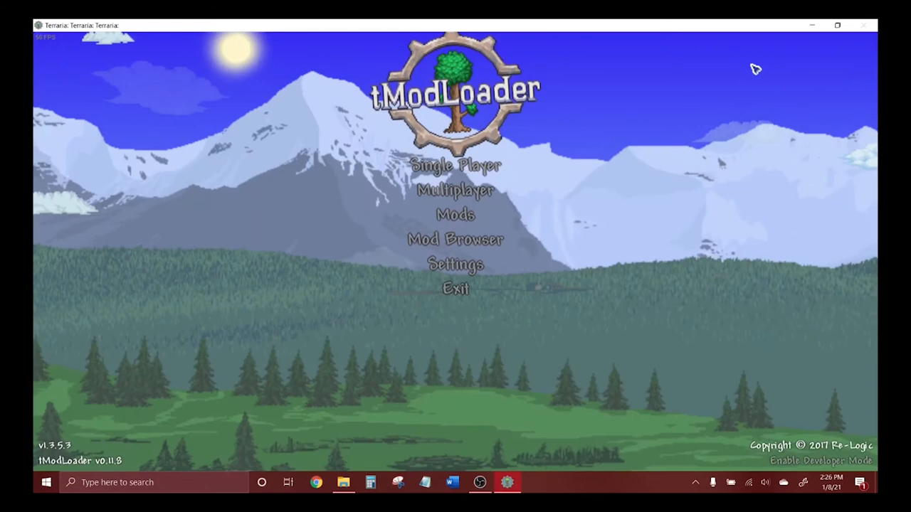
mouse_move(409, 253)
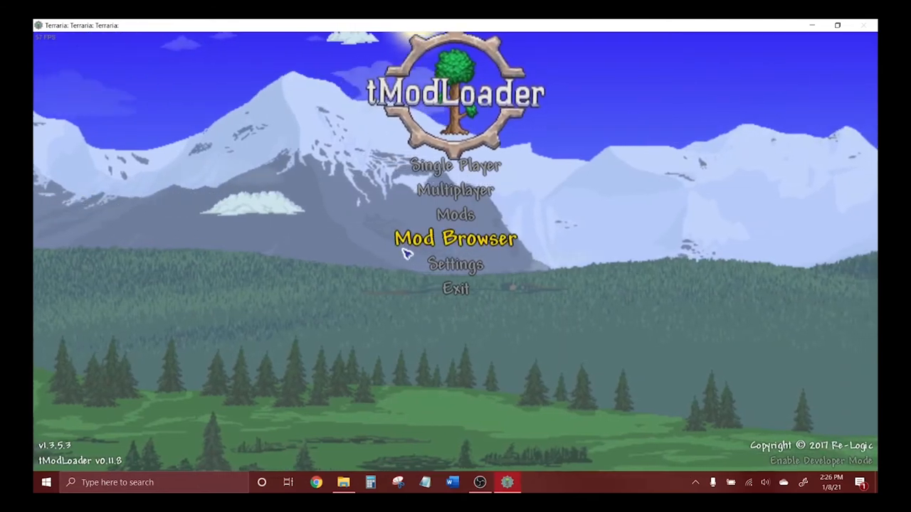
mouse_move(473, 260)
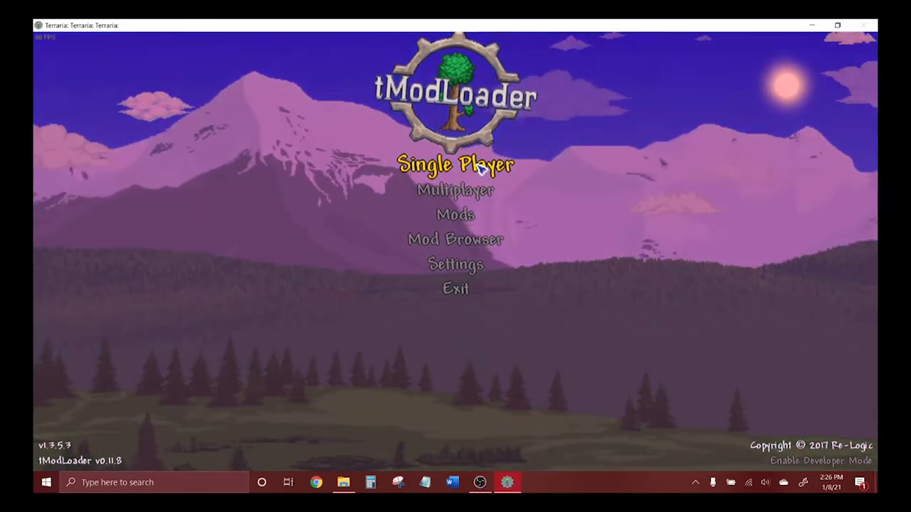
Enter the Mod Browser from the main menu
click(455, 239)
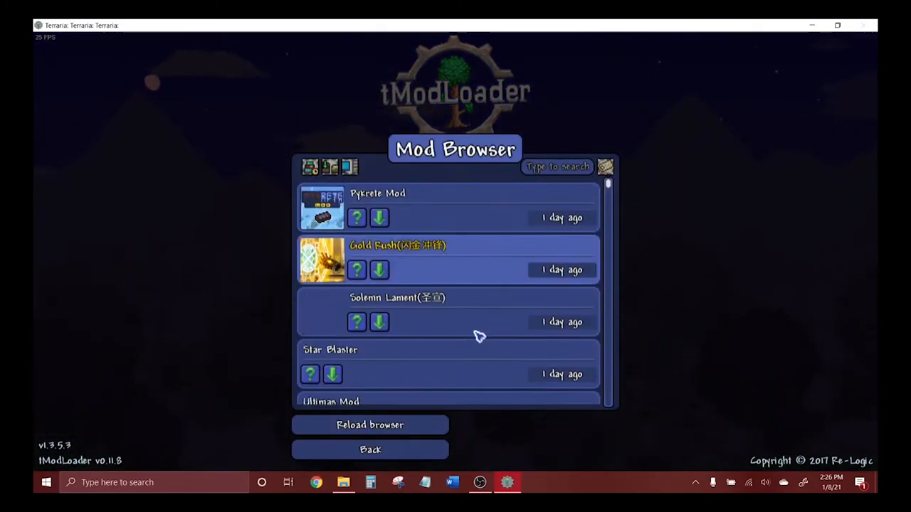
Scroll the mod list and sort it by most recently updated
scroll(down, 3)
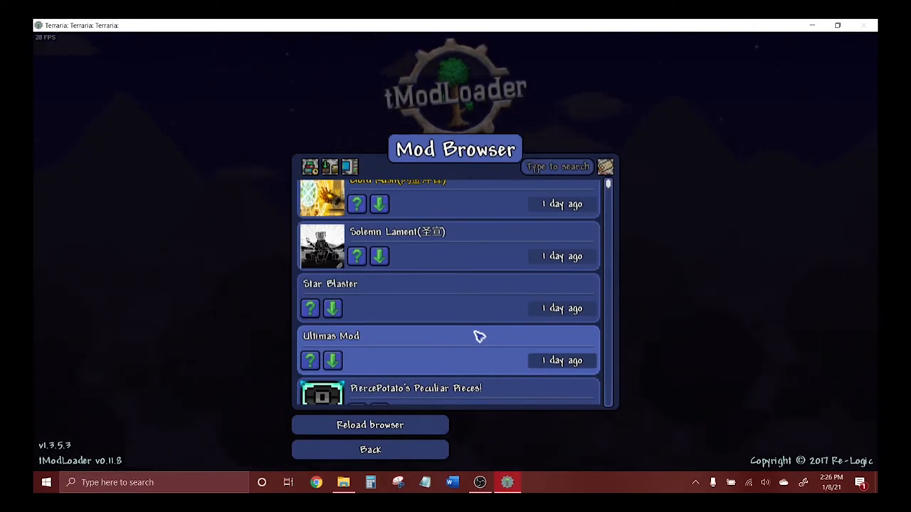
scroll(down, 3)
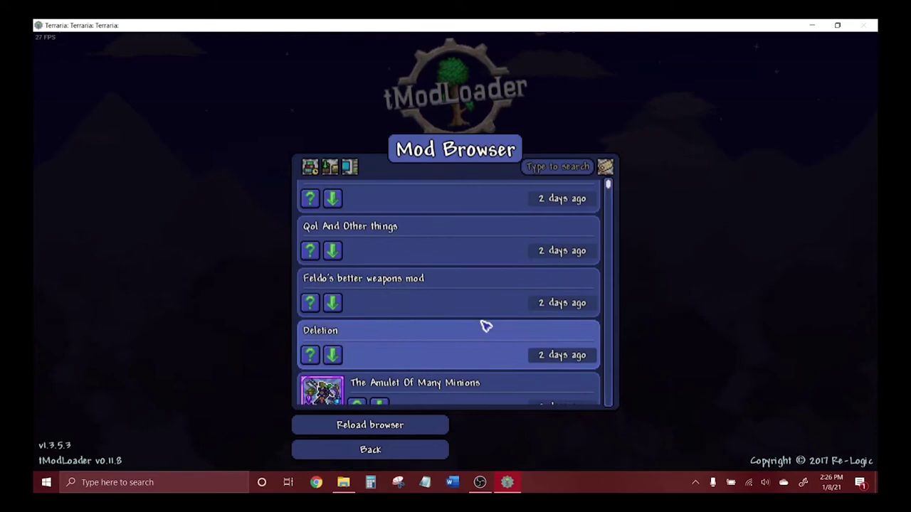
click(349, 167)
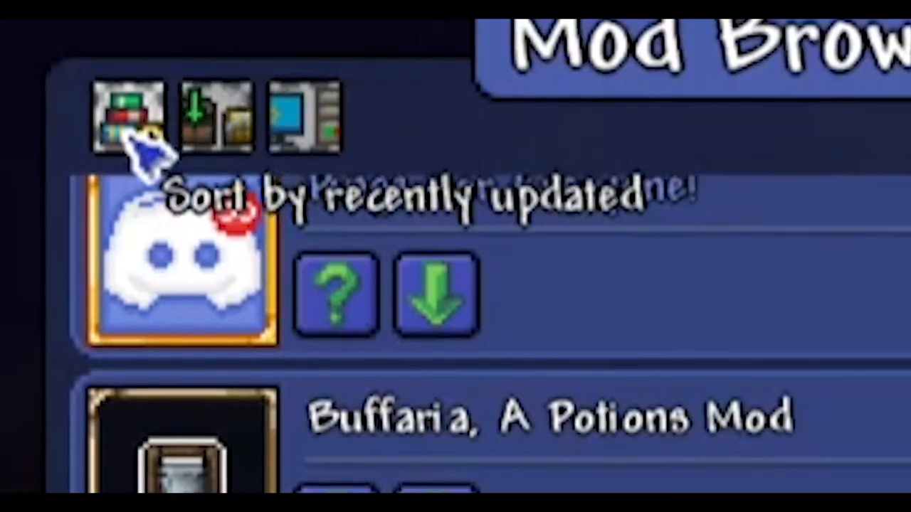
mouse_move(210, 150)
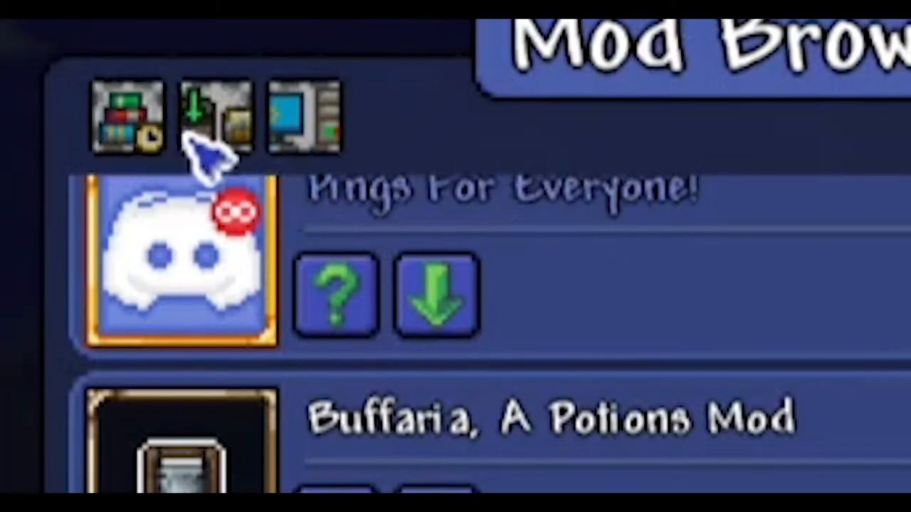
mouse_move(214, 121)
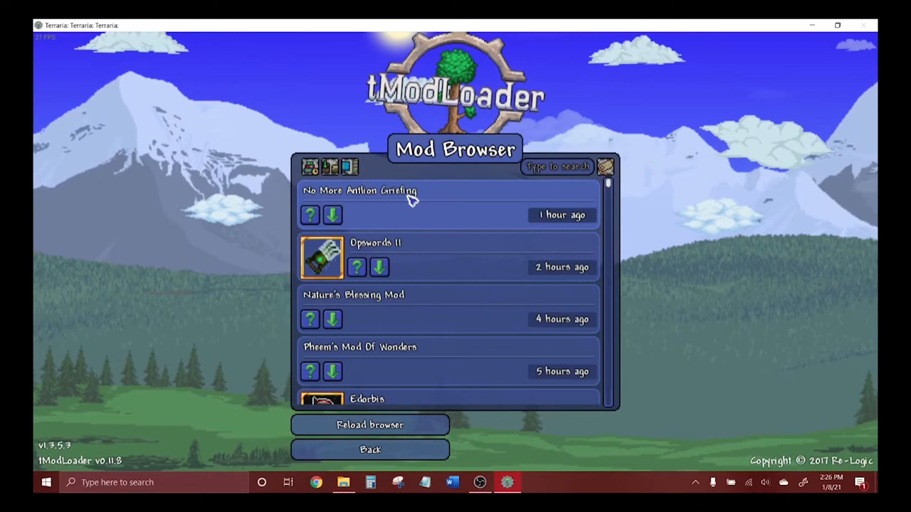
mouse_move(426, 326)
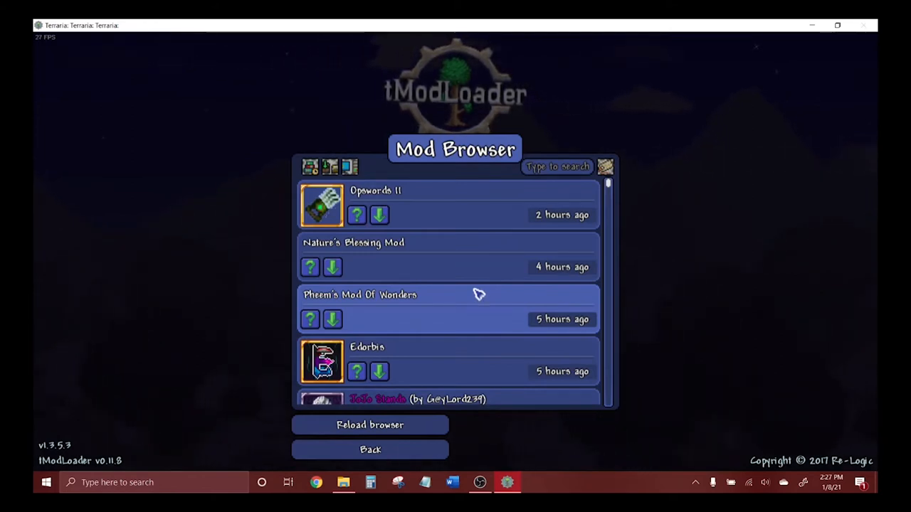
mouse_move(416, 449)
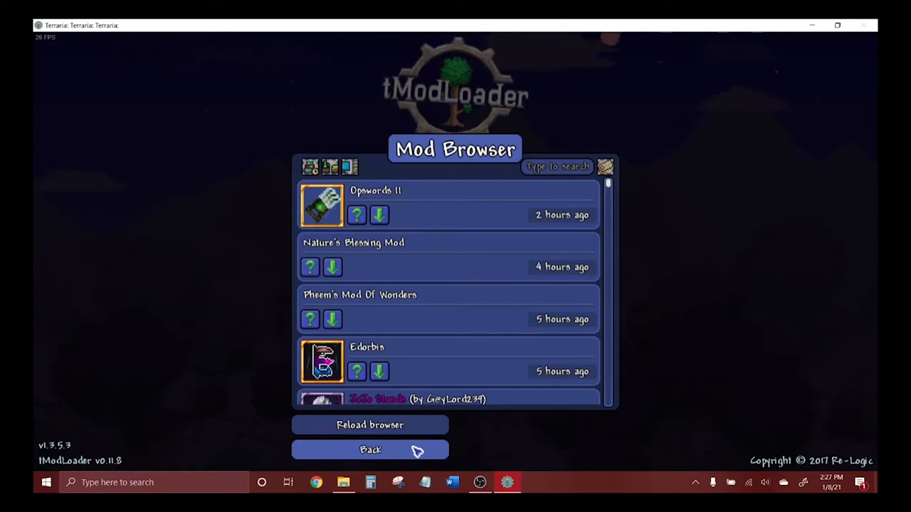
Leave the Mod Browser and enter the Mods List showing No More Antlion Griefing enabled
click(369, 449)
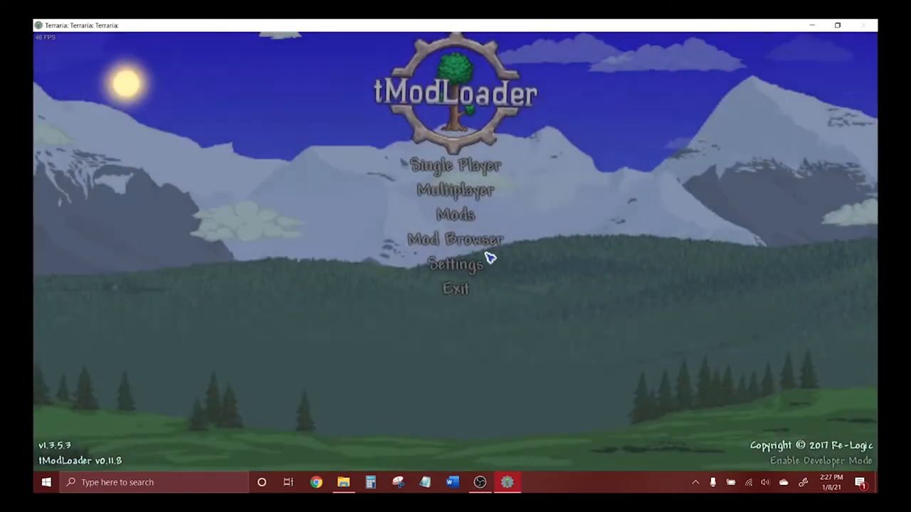
click(456, 239)
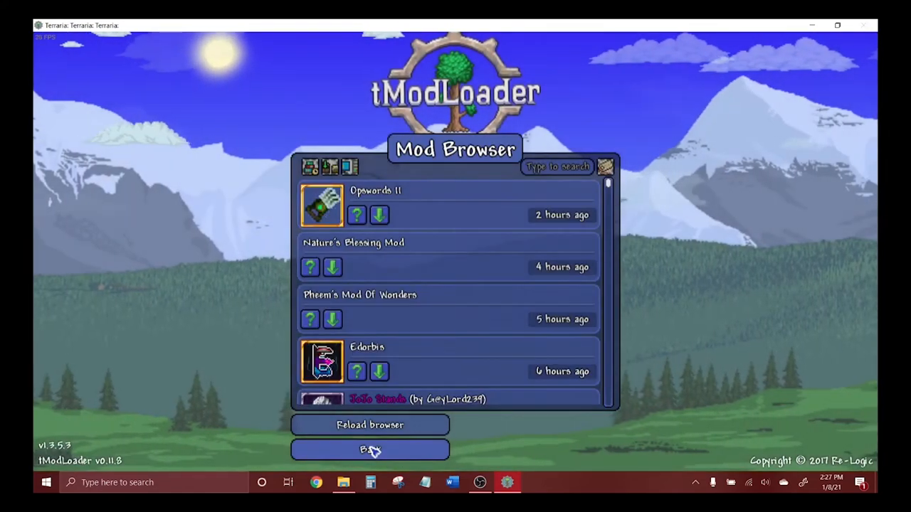
click(369, 450)
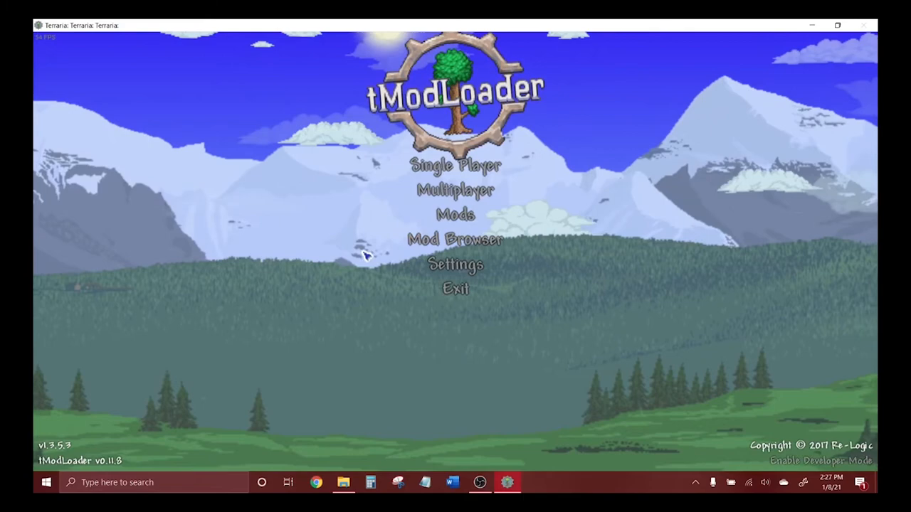
click(456, 215)
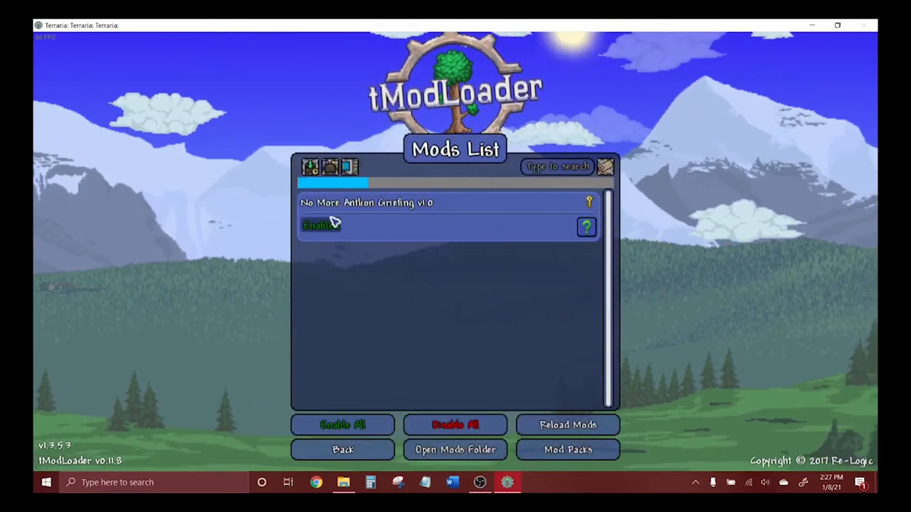
click(320, 225)
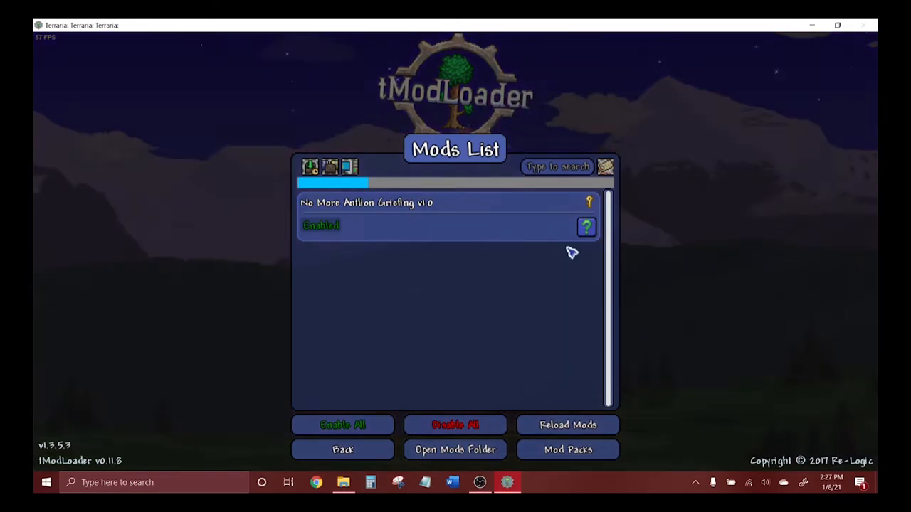
mouse_move(589, 203)
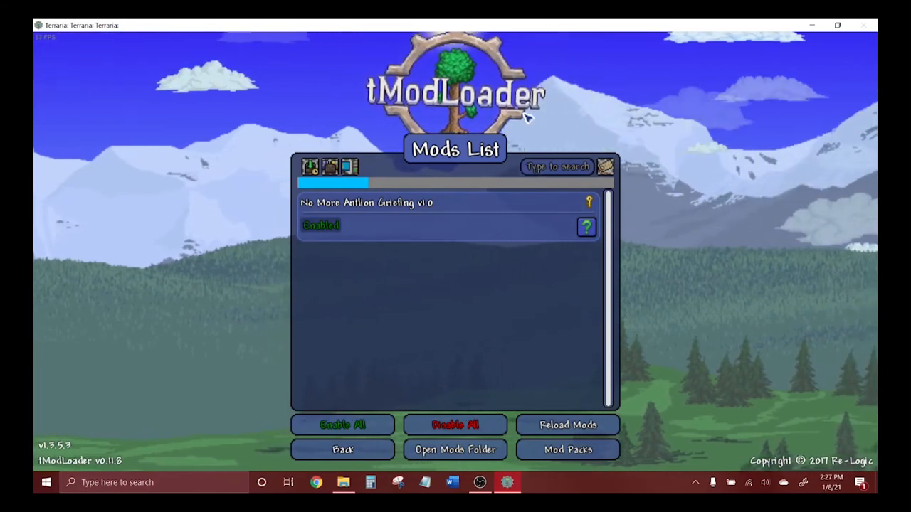
mouse_move(346, 189)
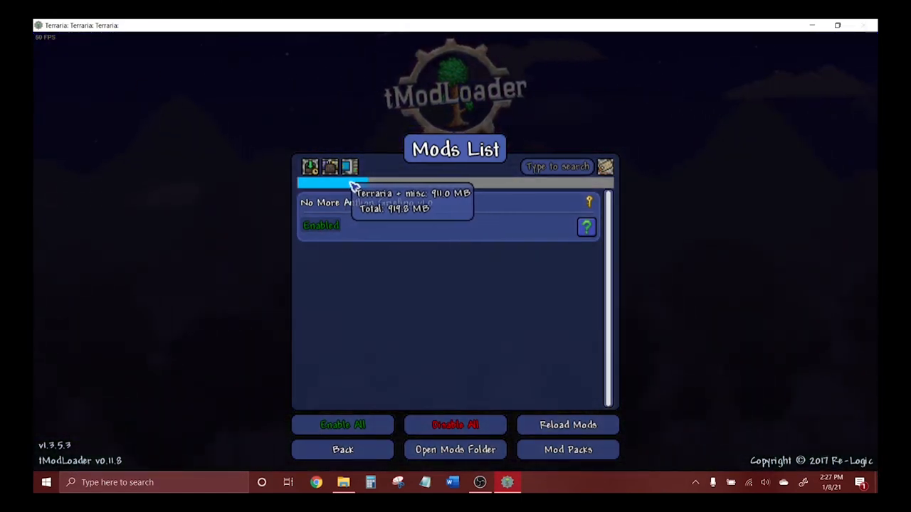
mouse_move(459, 96)
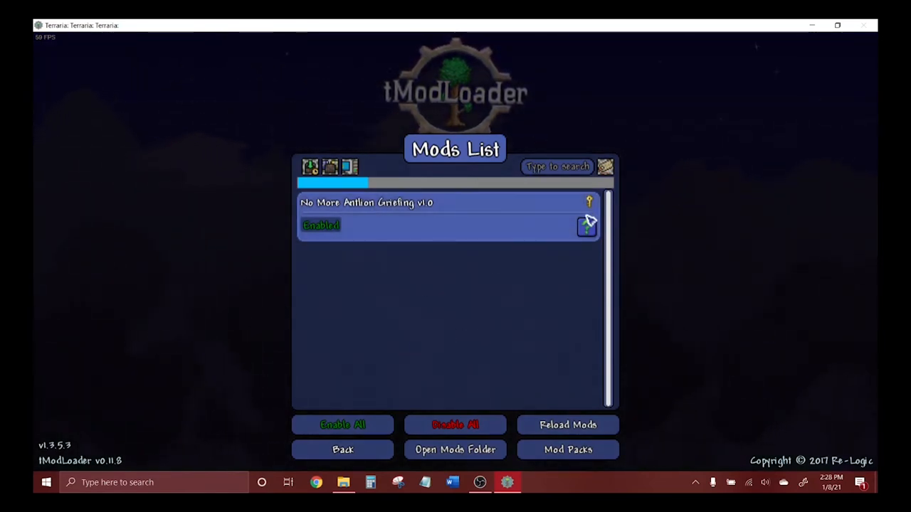
mouse_move(320, 226)
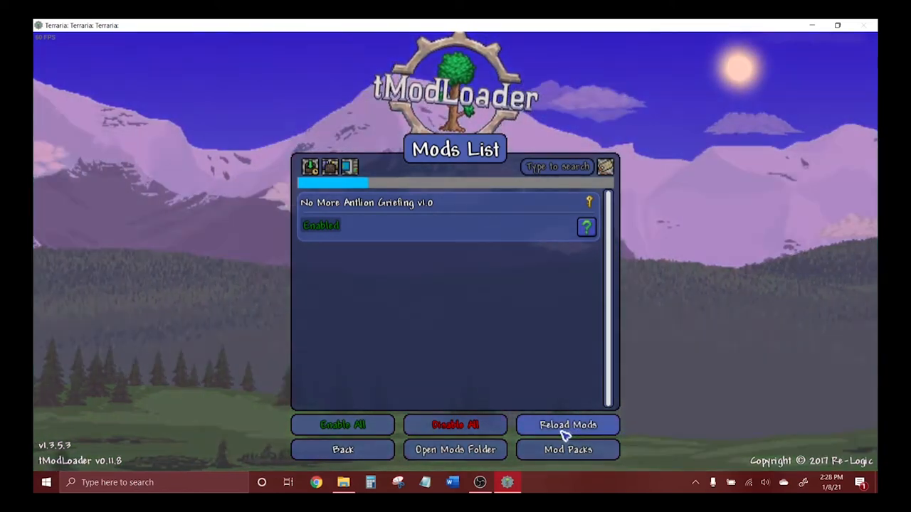
View No More Antlion Griefing's info, show the mods folder, and return to the main menu
click(587, 227)
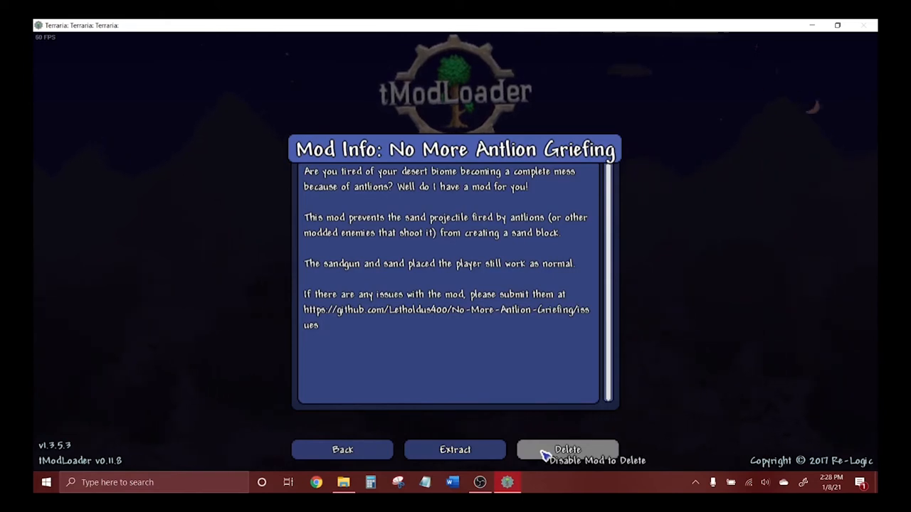
click(342, 449)
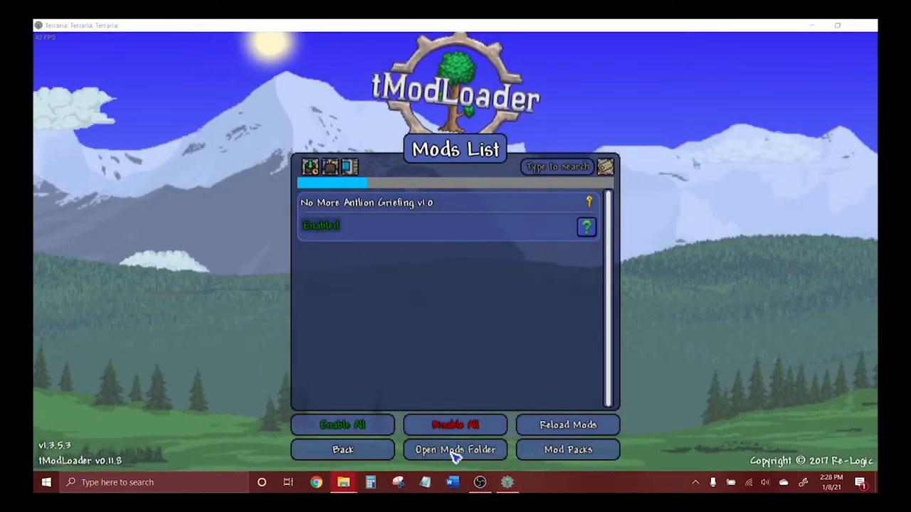
click(455, 449)
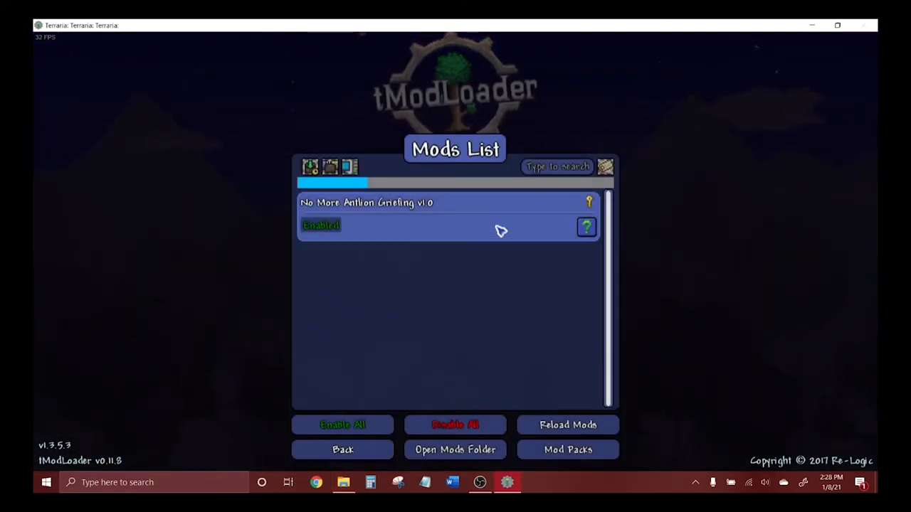
click(342, 449)
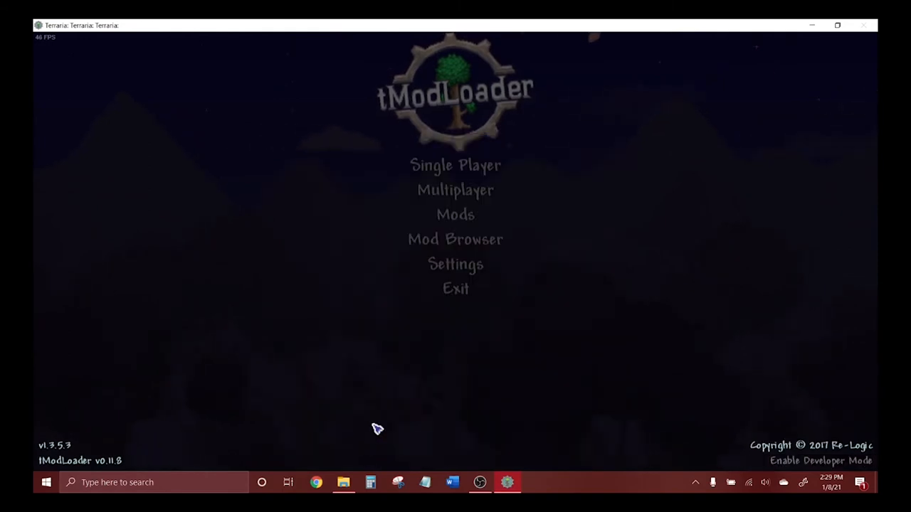
click(456, 214)
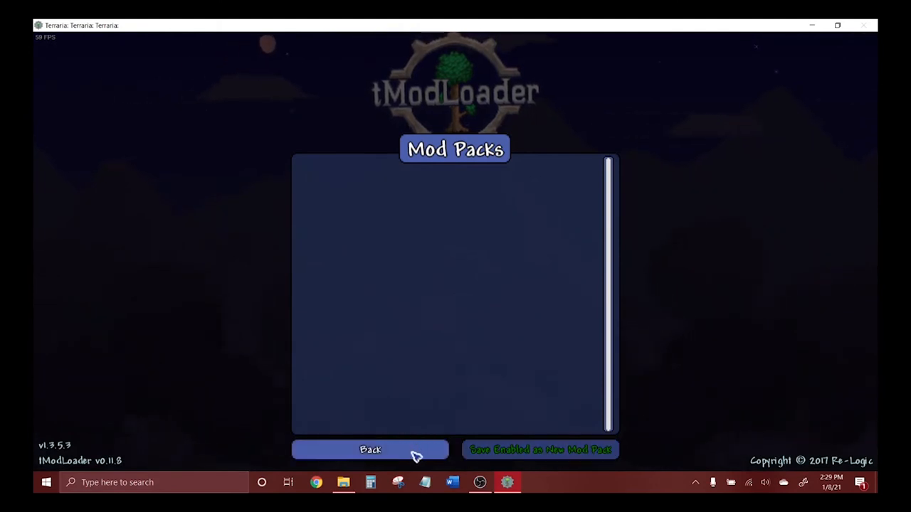
click(370, 450)
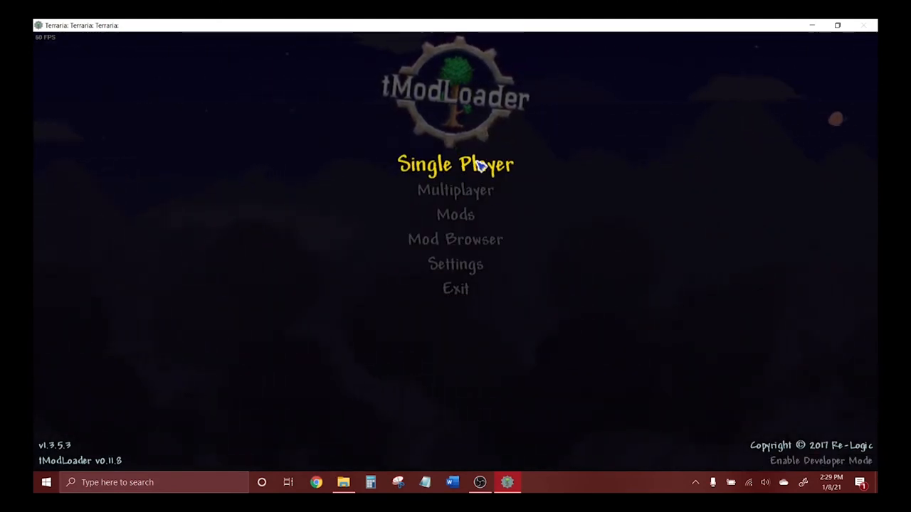
mouse_move(455, 189)
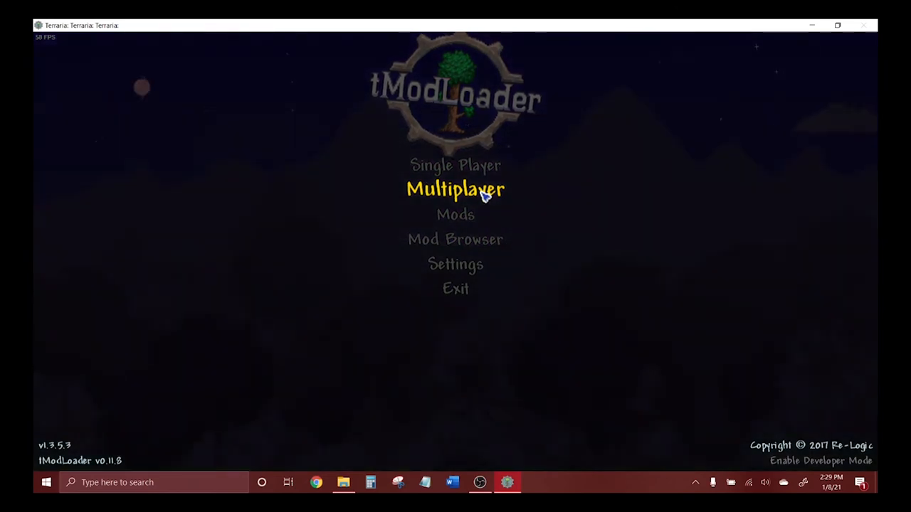
Enter Multiplayer to reach the Select Player screen with four saved characters
click(455, 189)
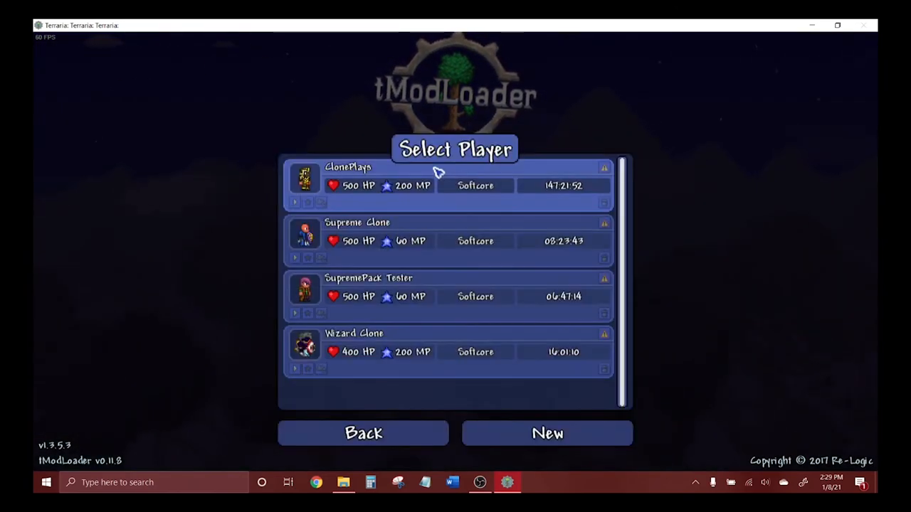
mouse_move(459, 307)
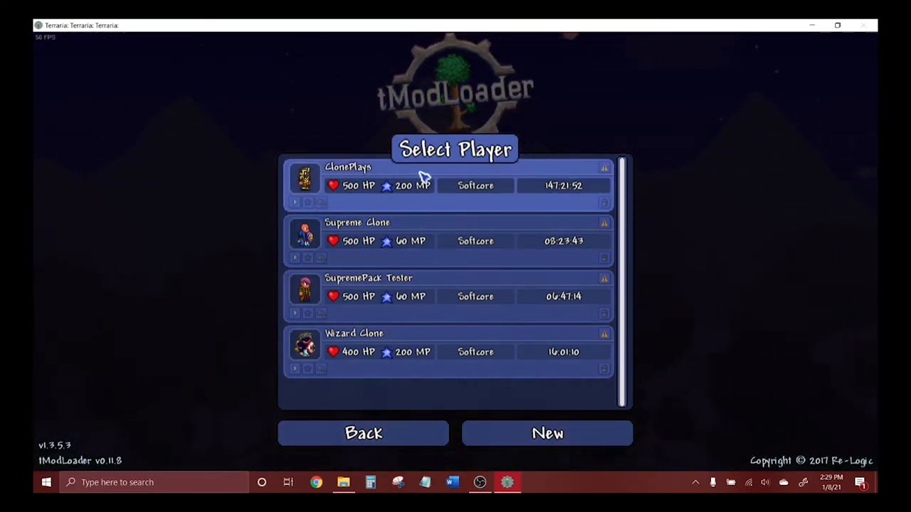
mouse_move(597, 176)
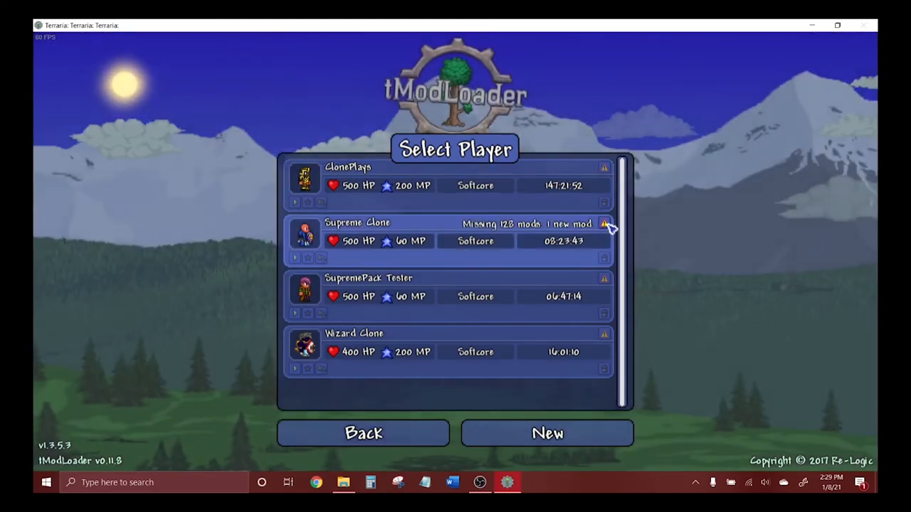
mouse_move(604, 335)
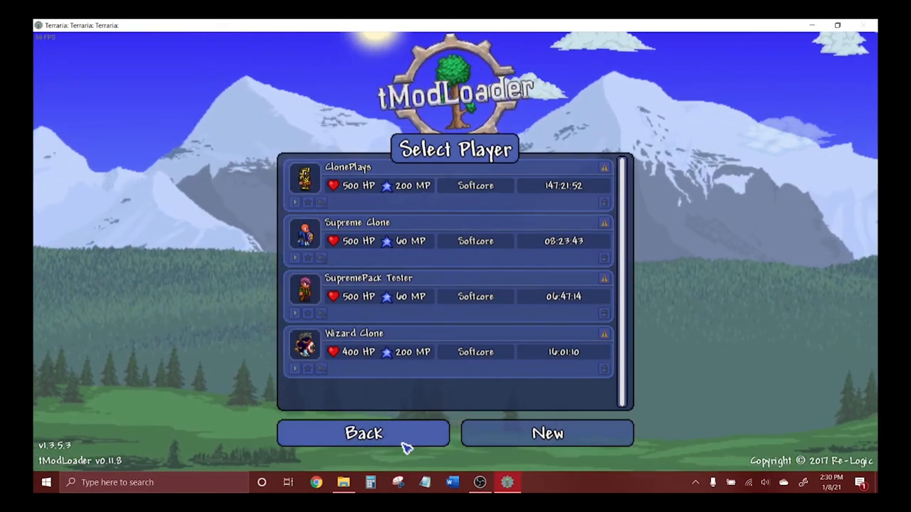
View the Single Player character selection, then return to the main menu
click(363, 434)
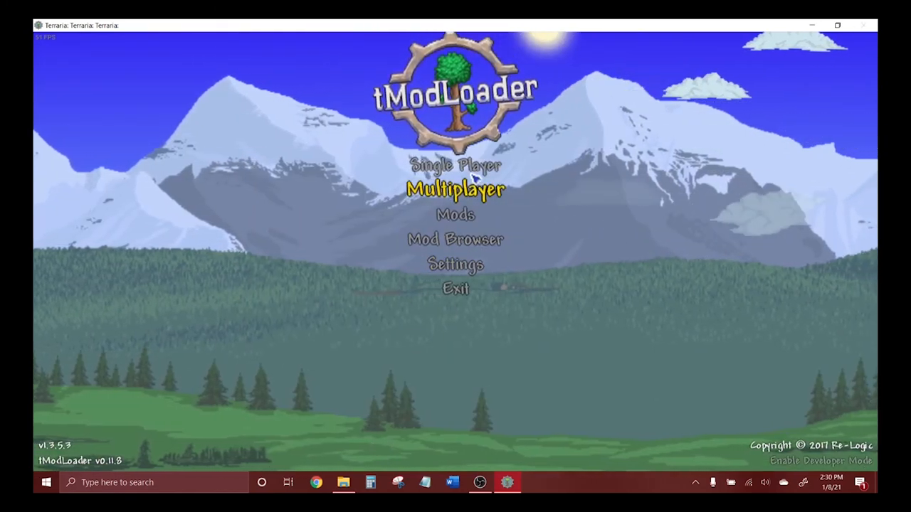
mouse_move(455, 164)
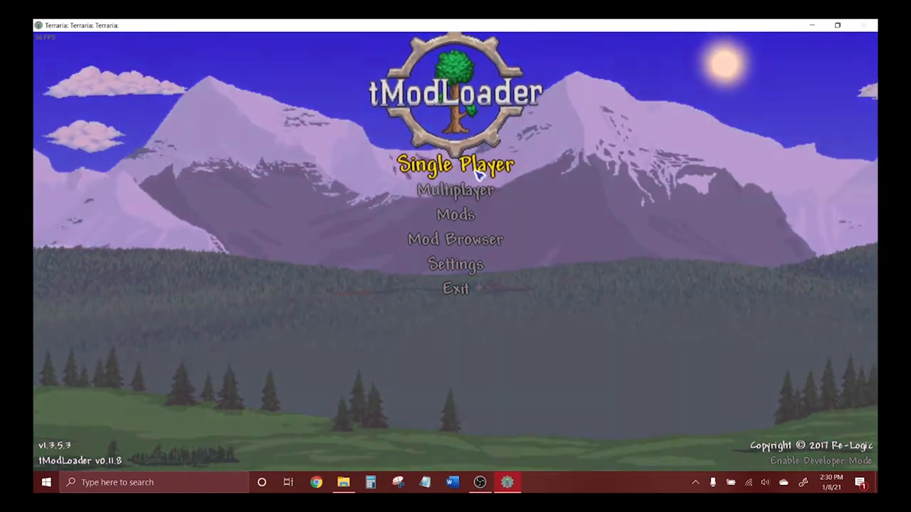
click(456, 164)
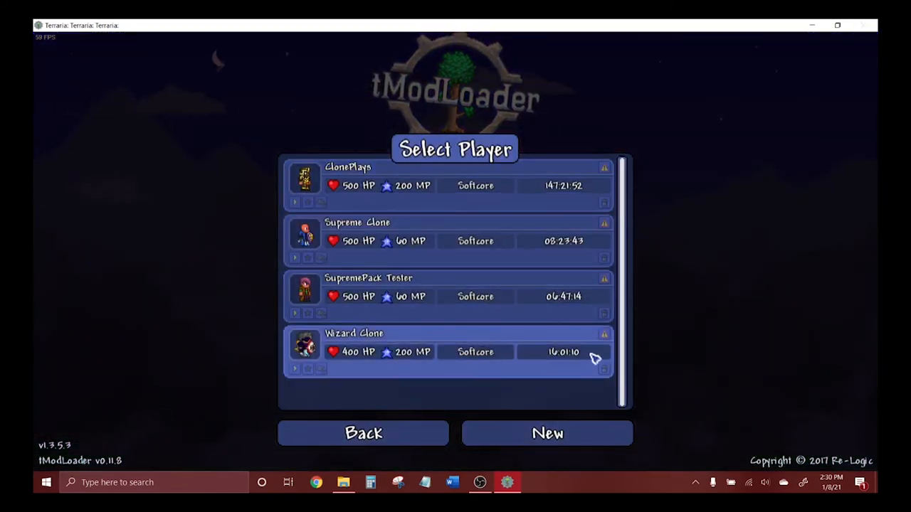
mouse_move(562, 365)
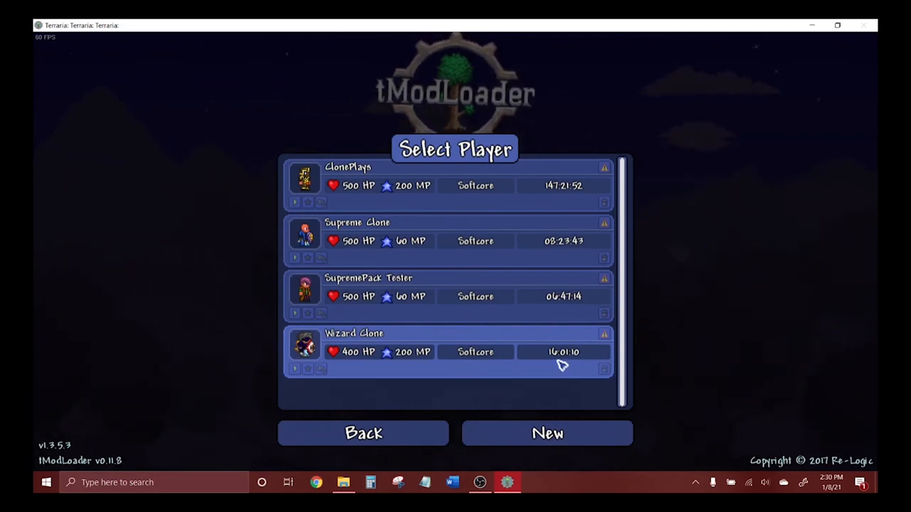
mouse_move(466, 376)
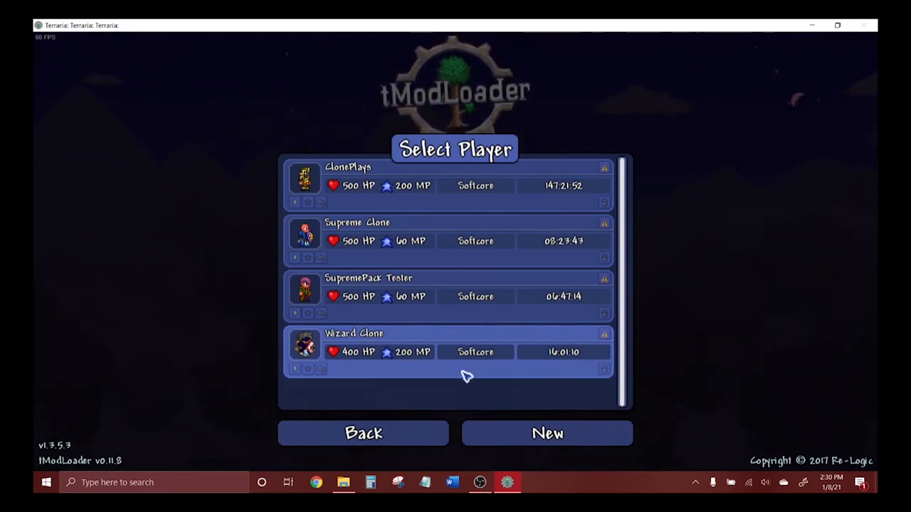
click(363, 434)
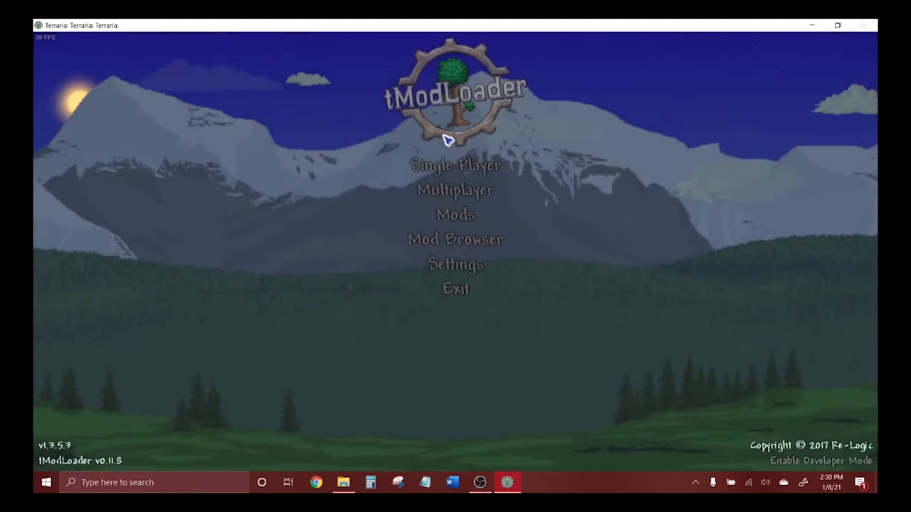